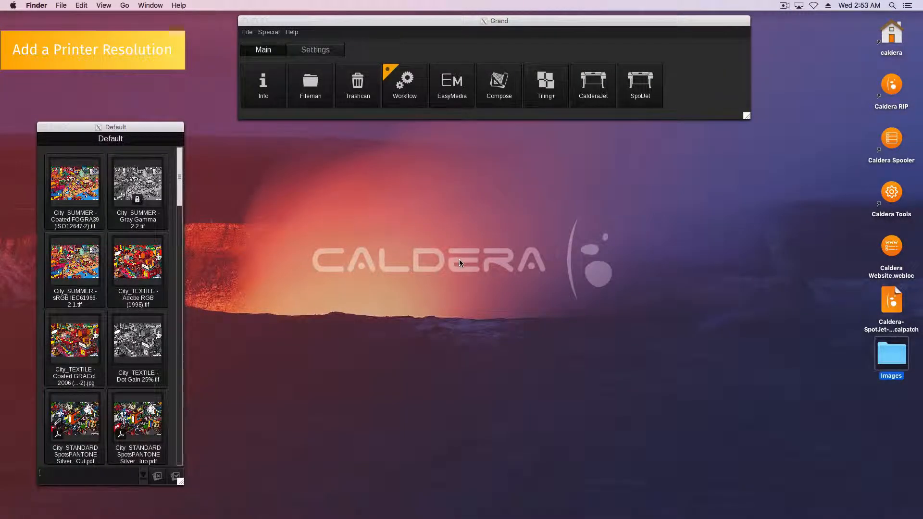
mouse_move(369, 193)
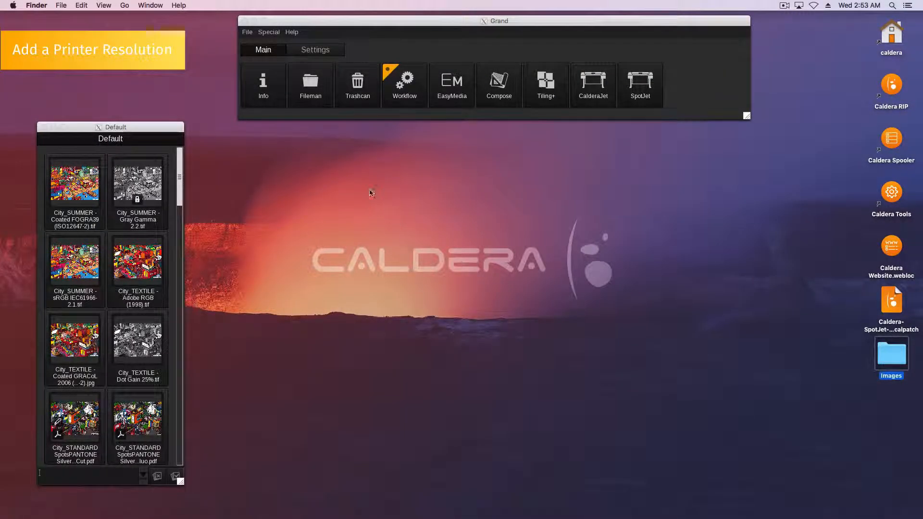
Show the Settings tools (ServerAdmin, Config, Spooler) in the Grand window.
left_click(316, 49)
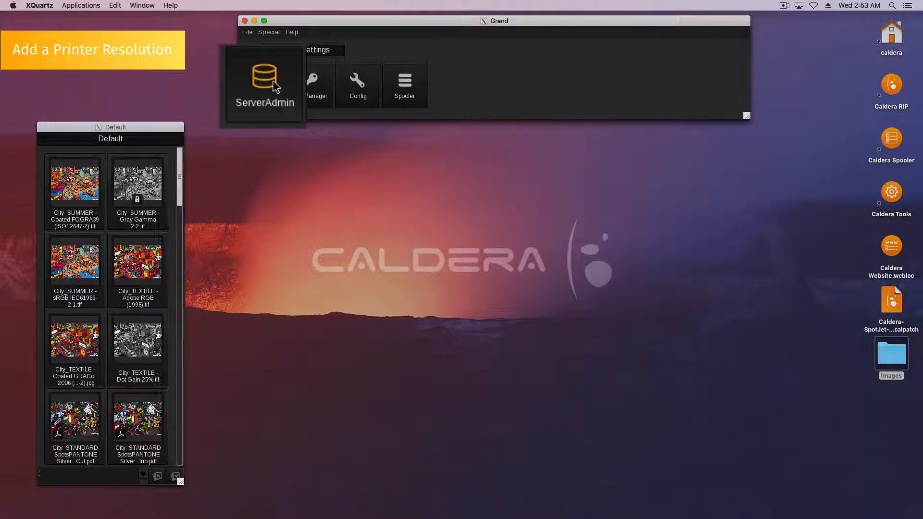
Open ServerAdmin and configure the CalderaJet server from the servers list.
left_click(263, 83)
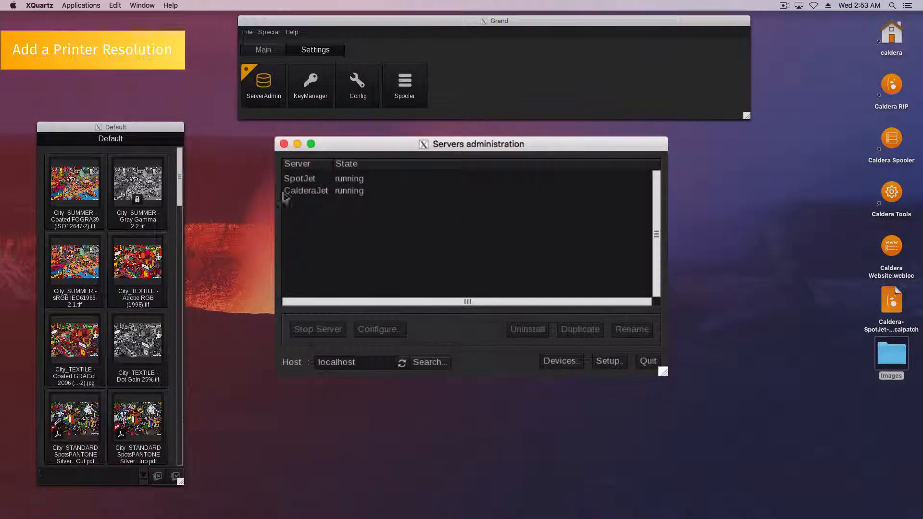
left_click(306, 190)
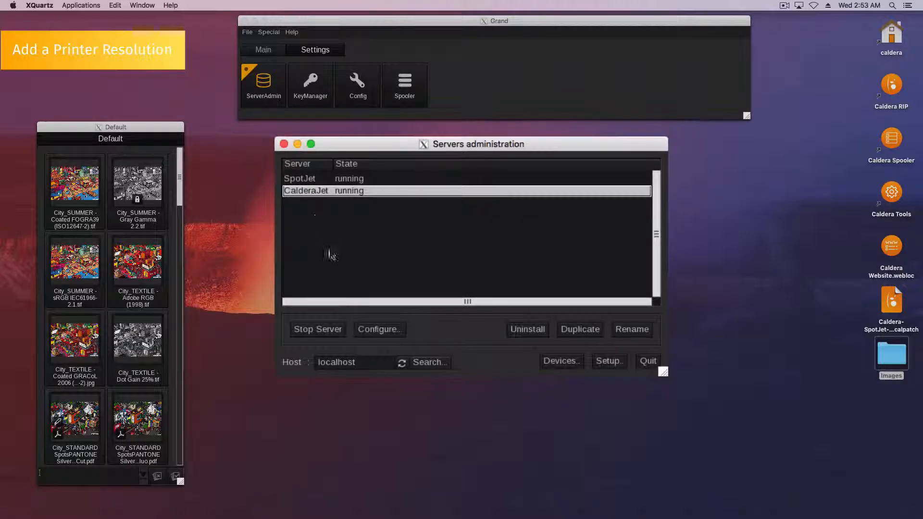
left_click(379, 328)
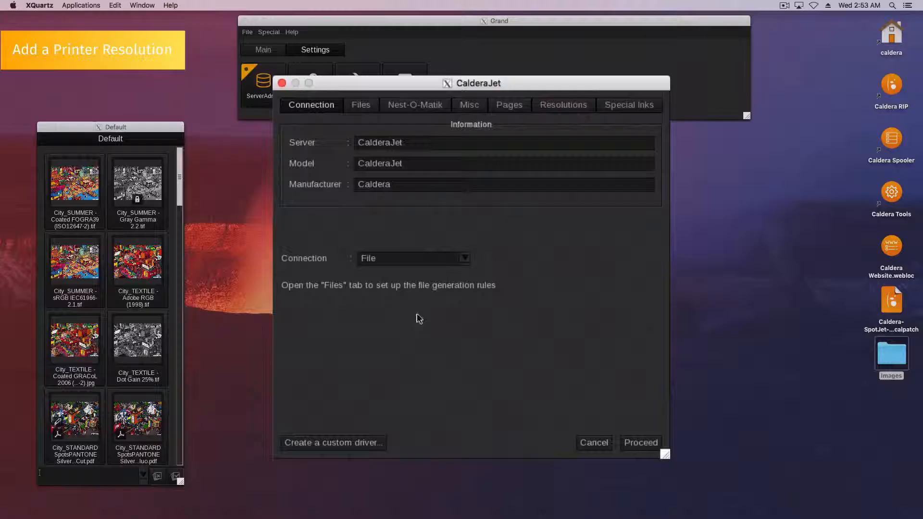
Show CalderaJet's resolutions list and begin a new blank resolution entry.
left_click(562, 104)
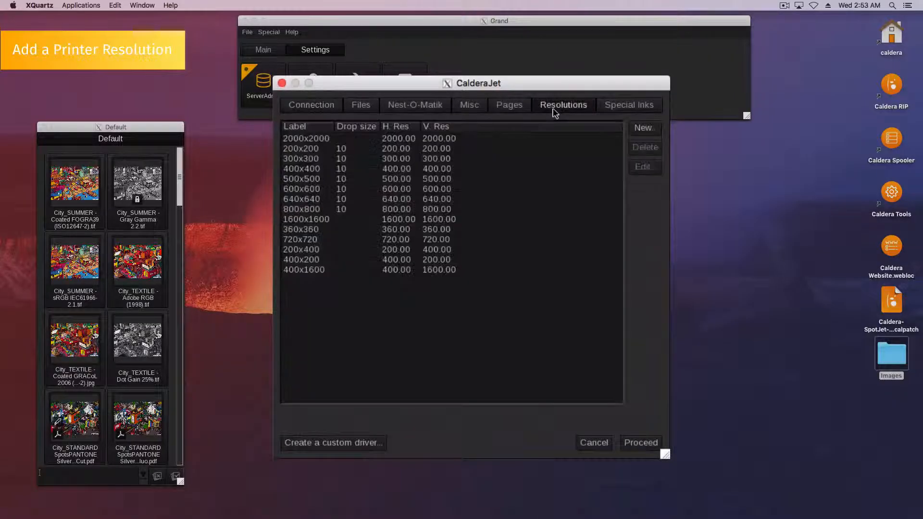
mouse_move(609, 130)
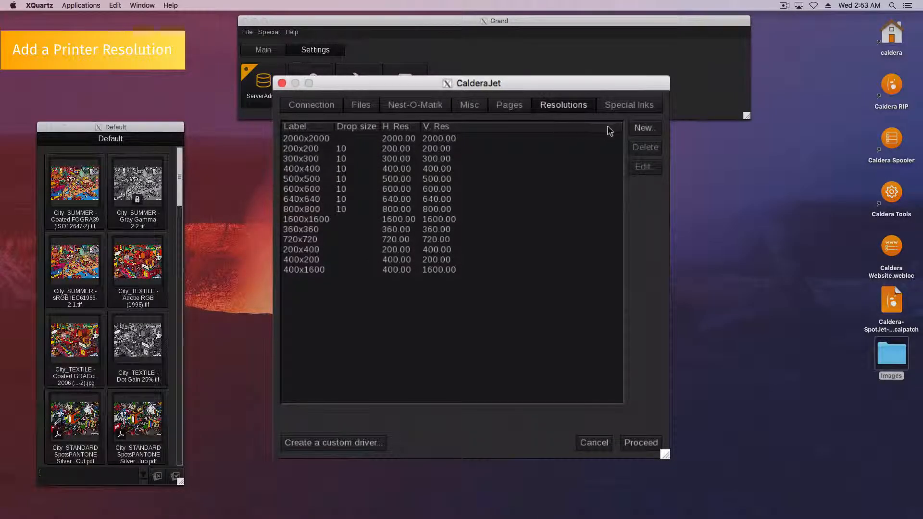
left_click(643, 128)
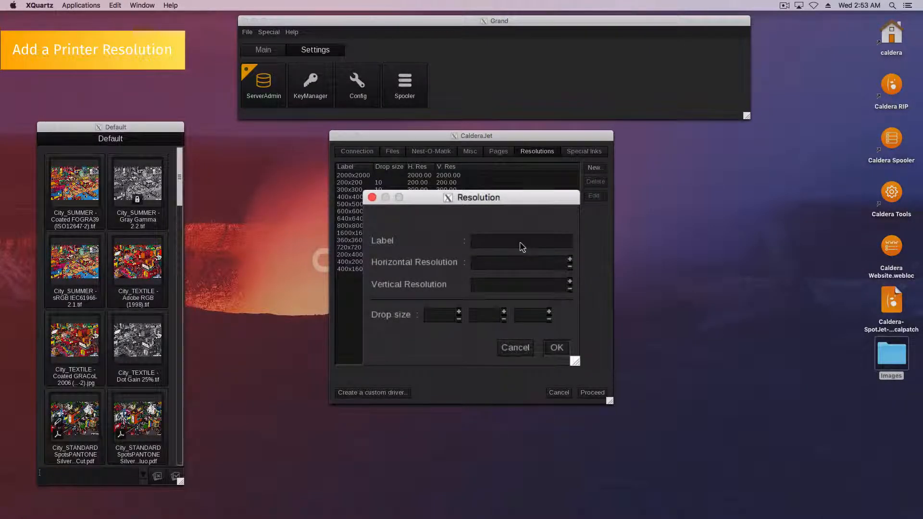
Define resolution '300x300' at 300 by 300 with drop sizes 10, 20, 40 and confirm it.
type("300")
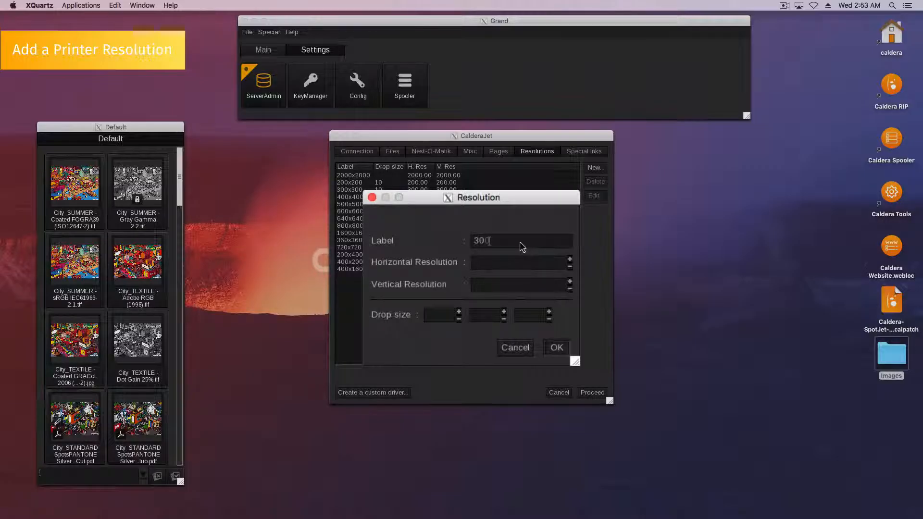
type("x300")
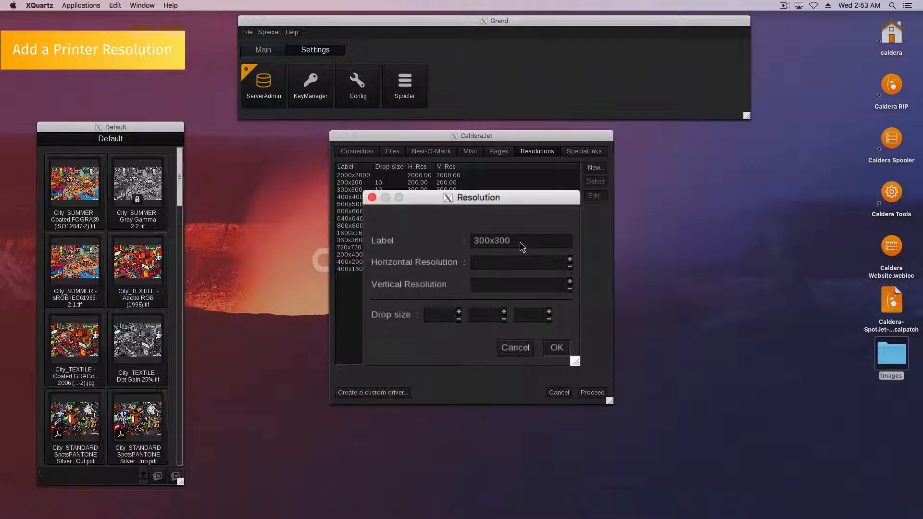
left_click(519, 261)
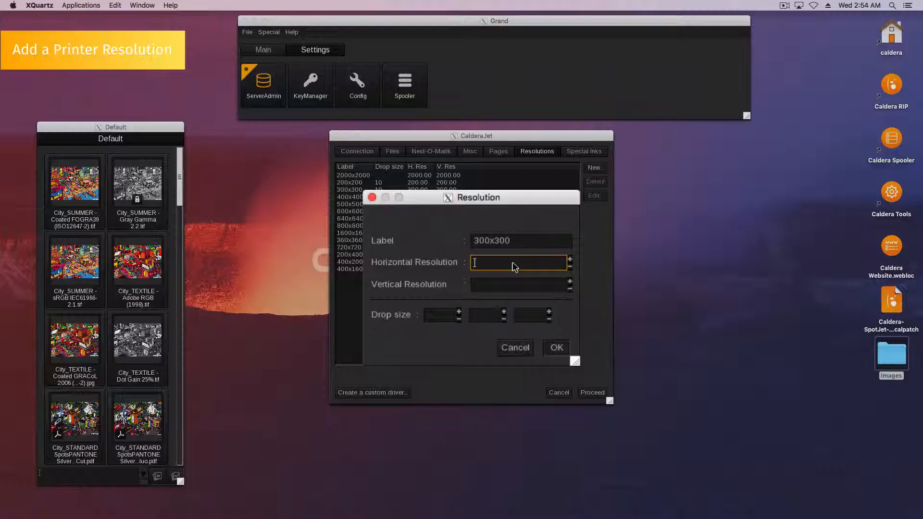
type("300")
left_click(487, 314)
type("20")
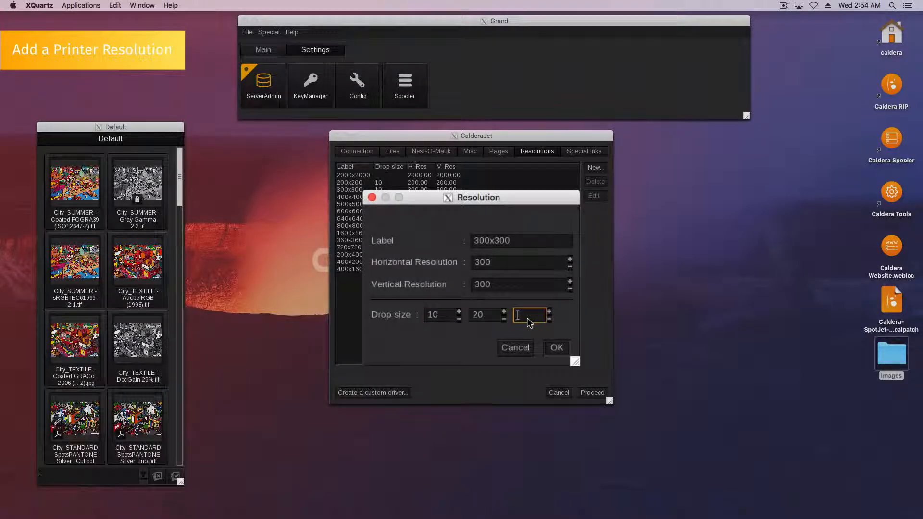
type("40")
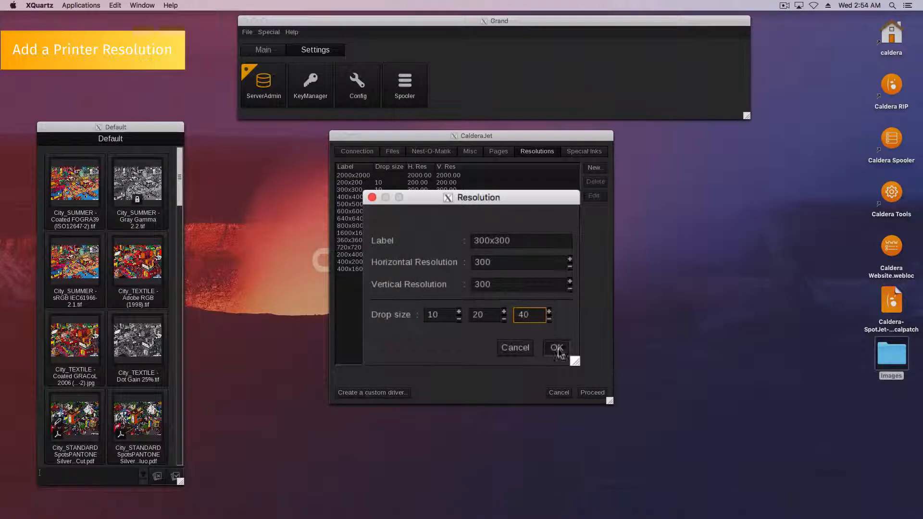
left_click(555, 347)
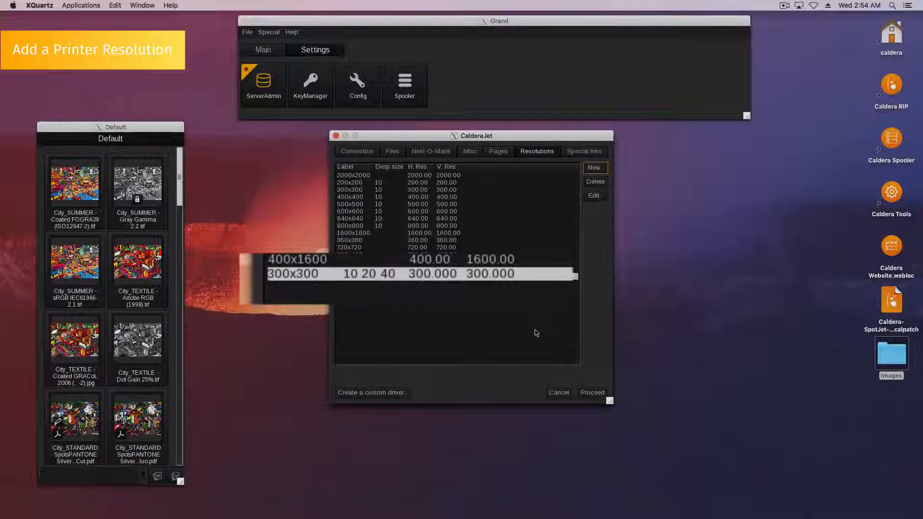
Proceed with the reconfiguration, confirm the admin password and restart CalderaJet now.
left_click(592, 393)
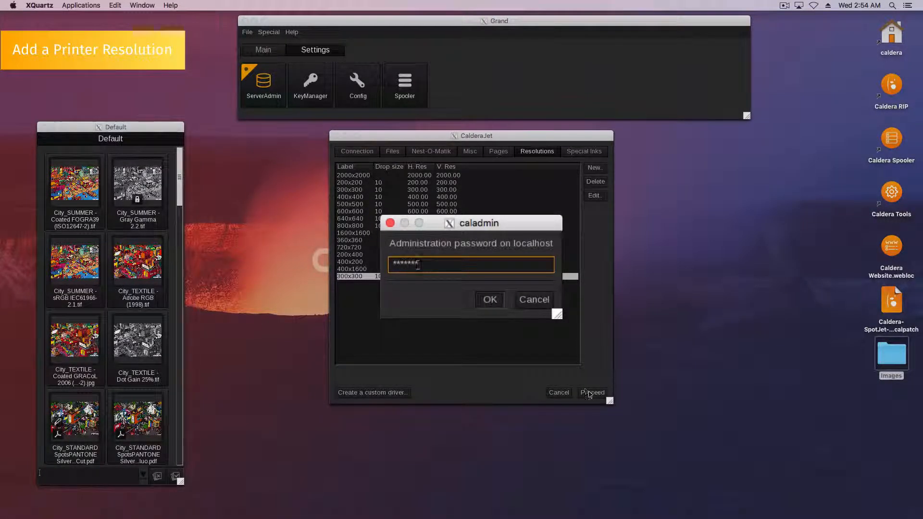
left_click(489, 300)
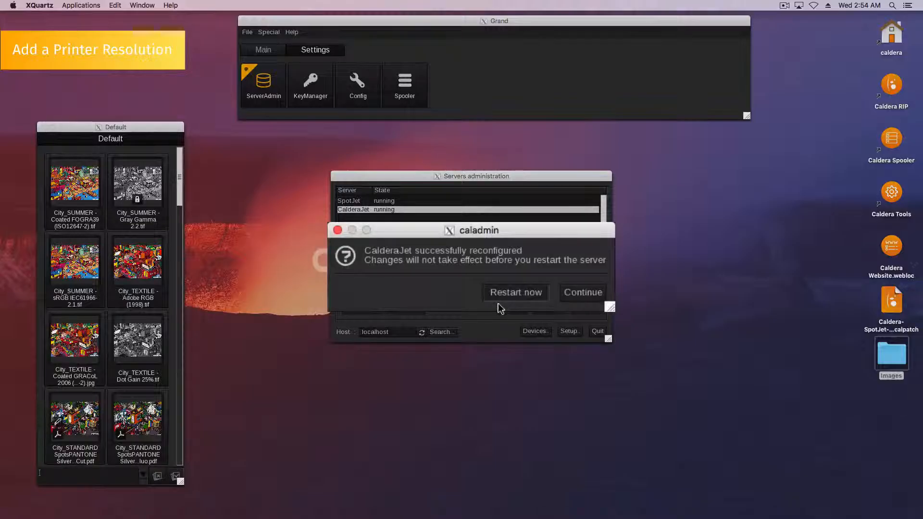
left_click(581, 292)
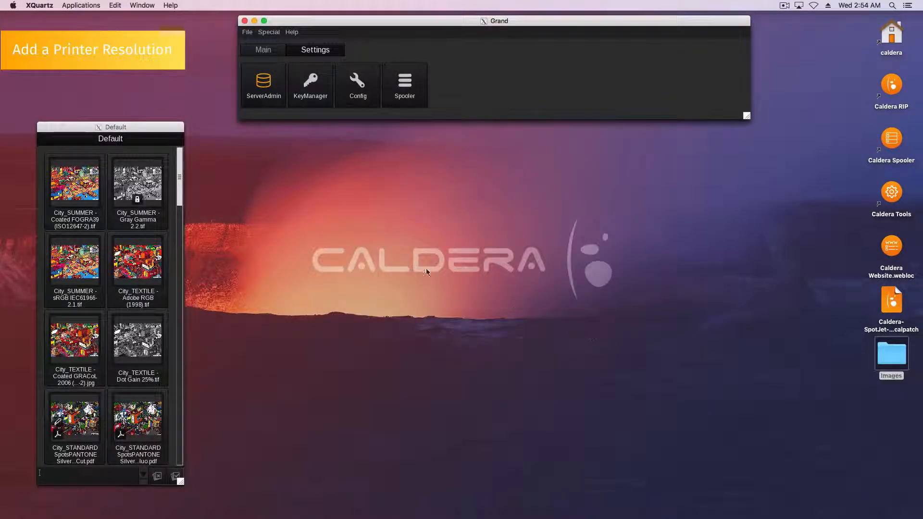
From the Main tools, open the CalderaJet print module and list its Resolution choices showing 300x300.
left_click(262, 49)
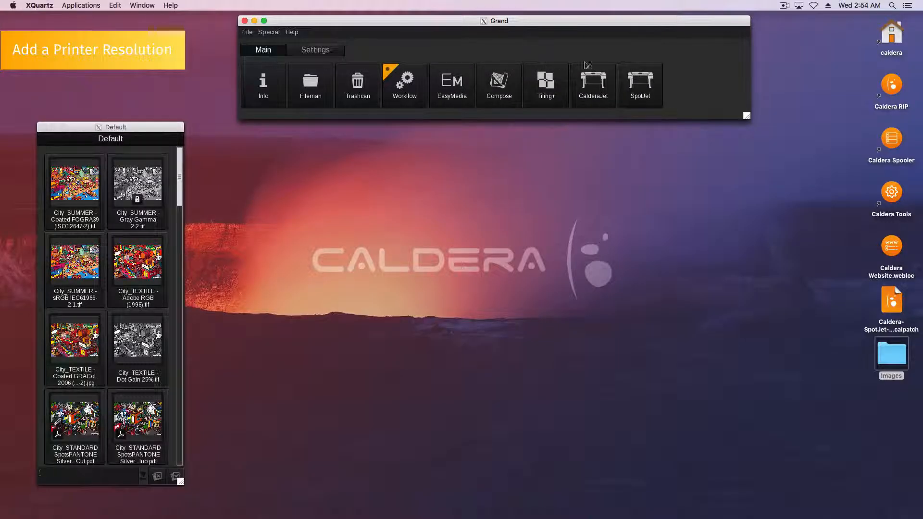
left_click(592, 80)
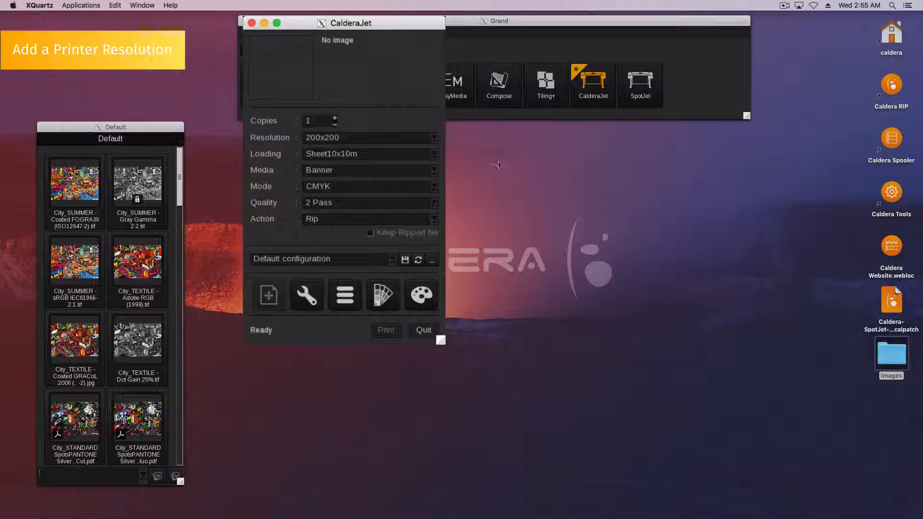
left_click(432, 138)
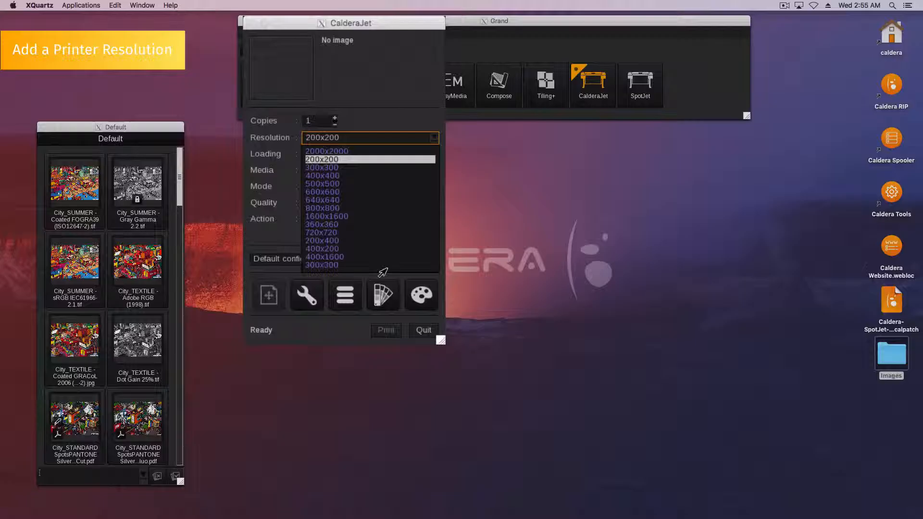